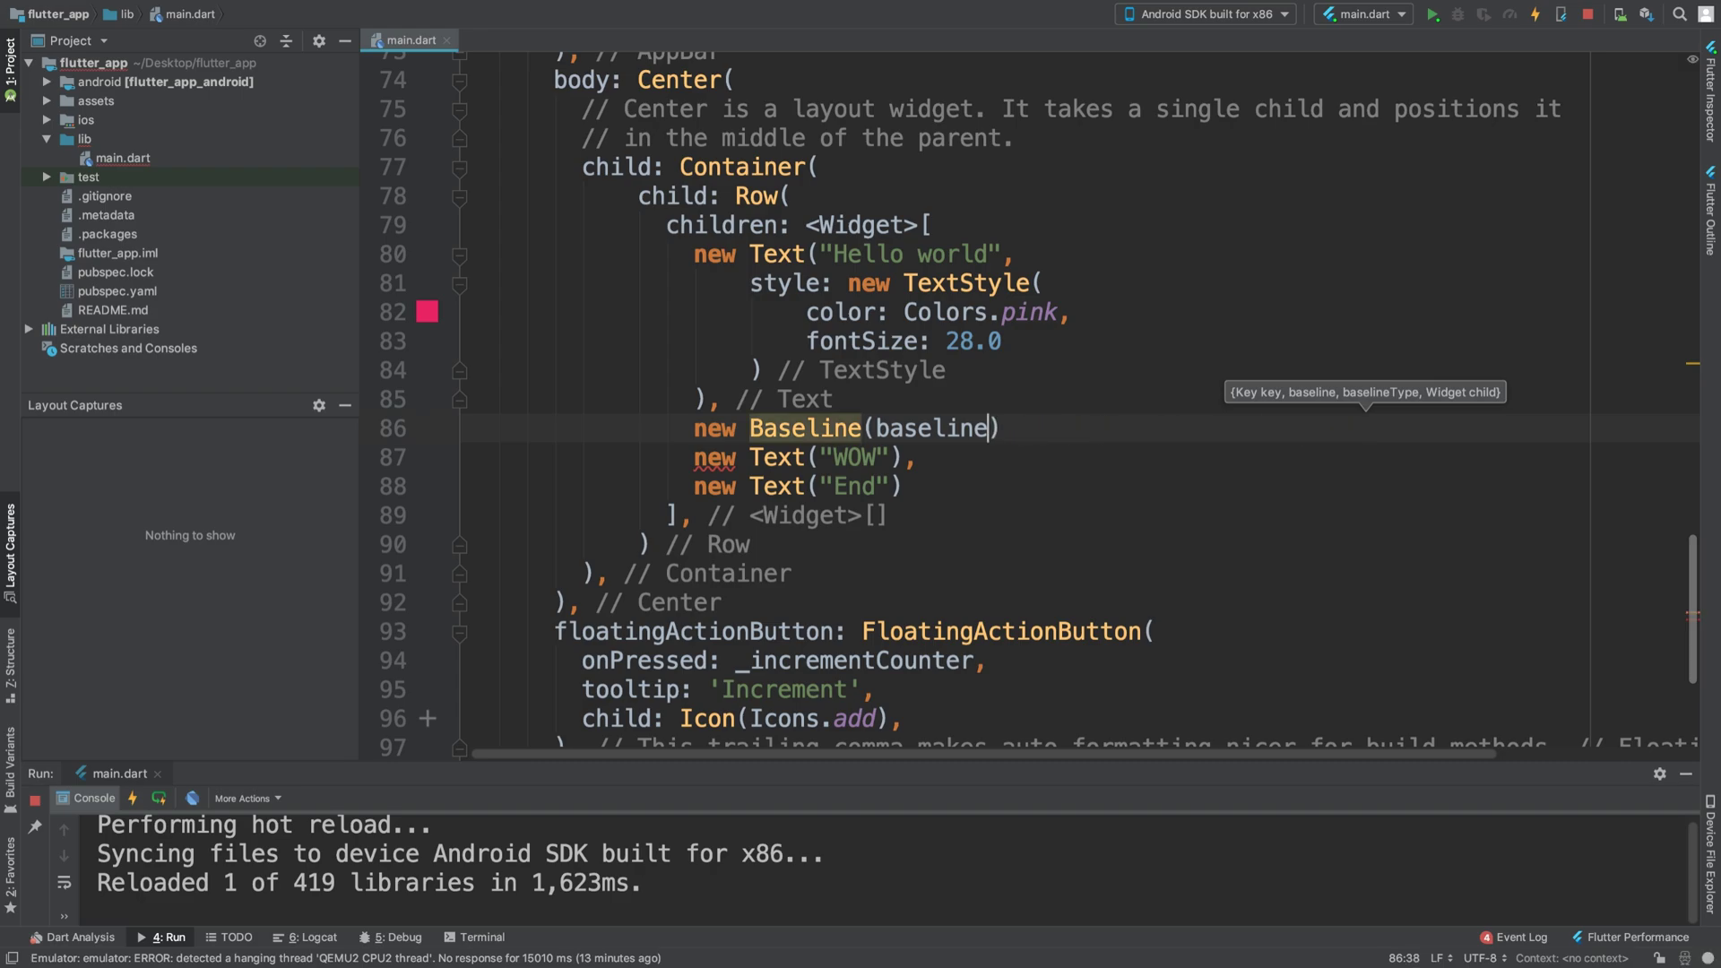
Leave an empty Baseline widget in the Row where the WOW text was and start its arguments.
key("Enter")
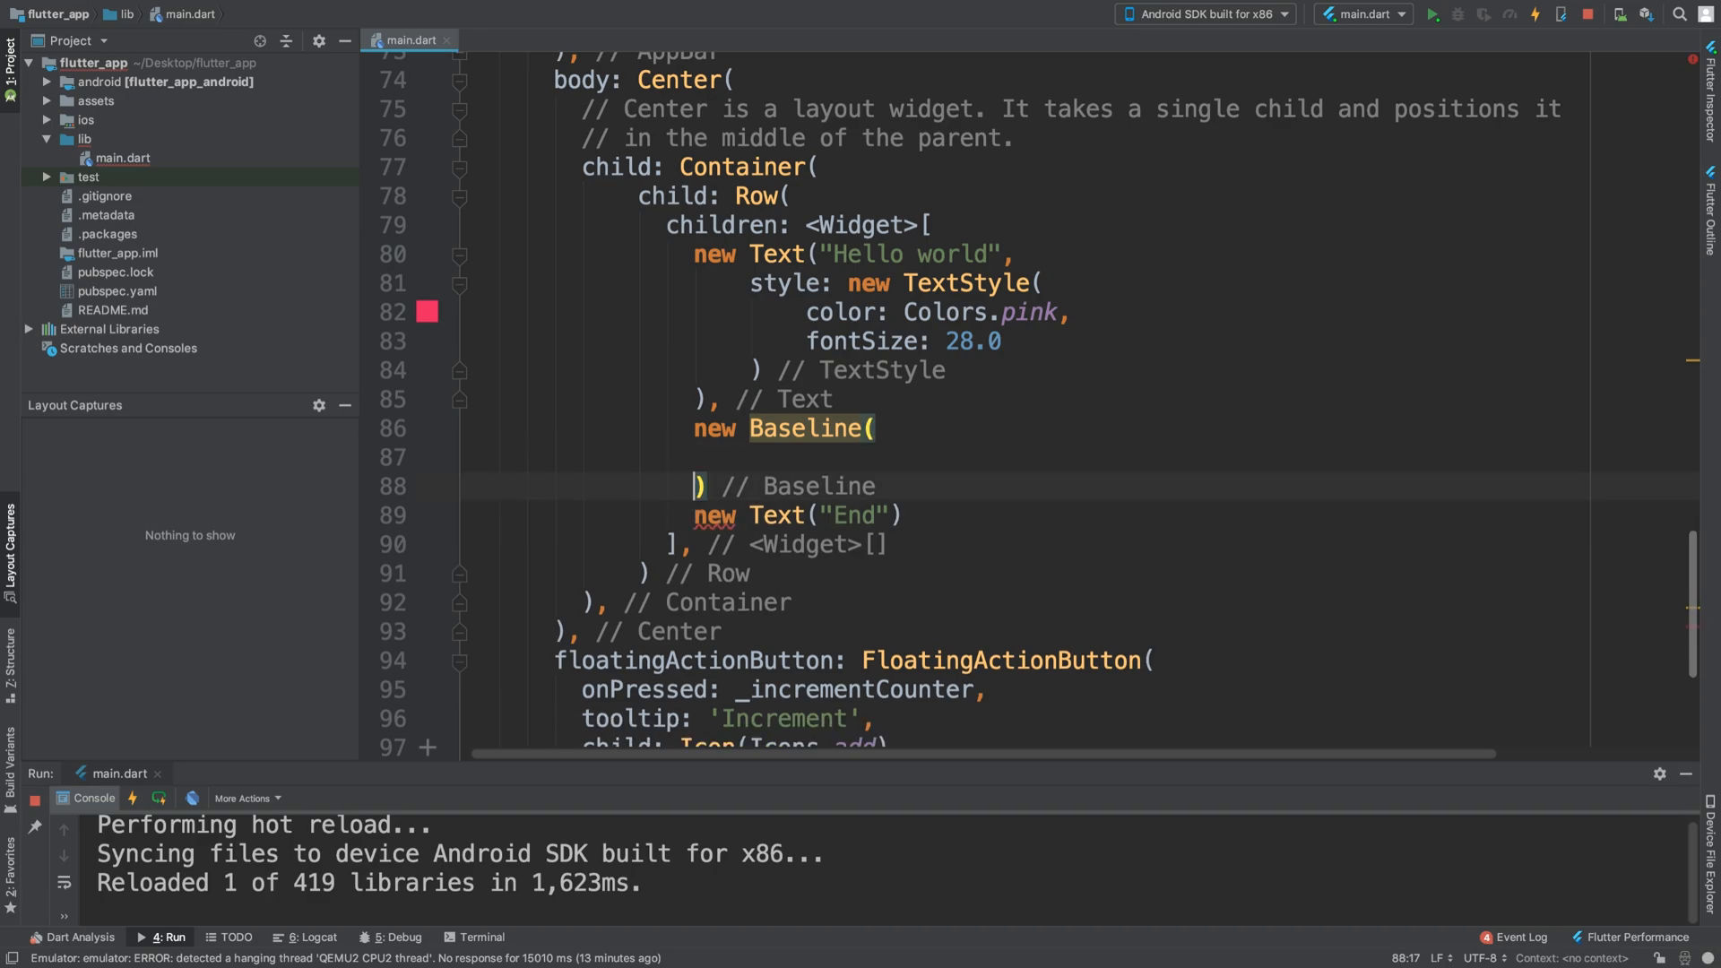
left_click(905, 517)
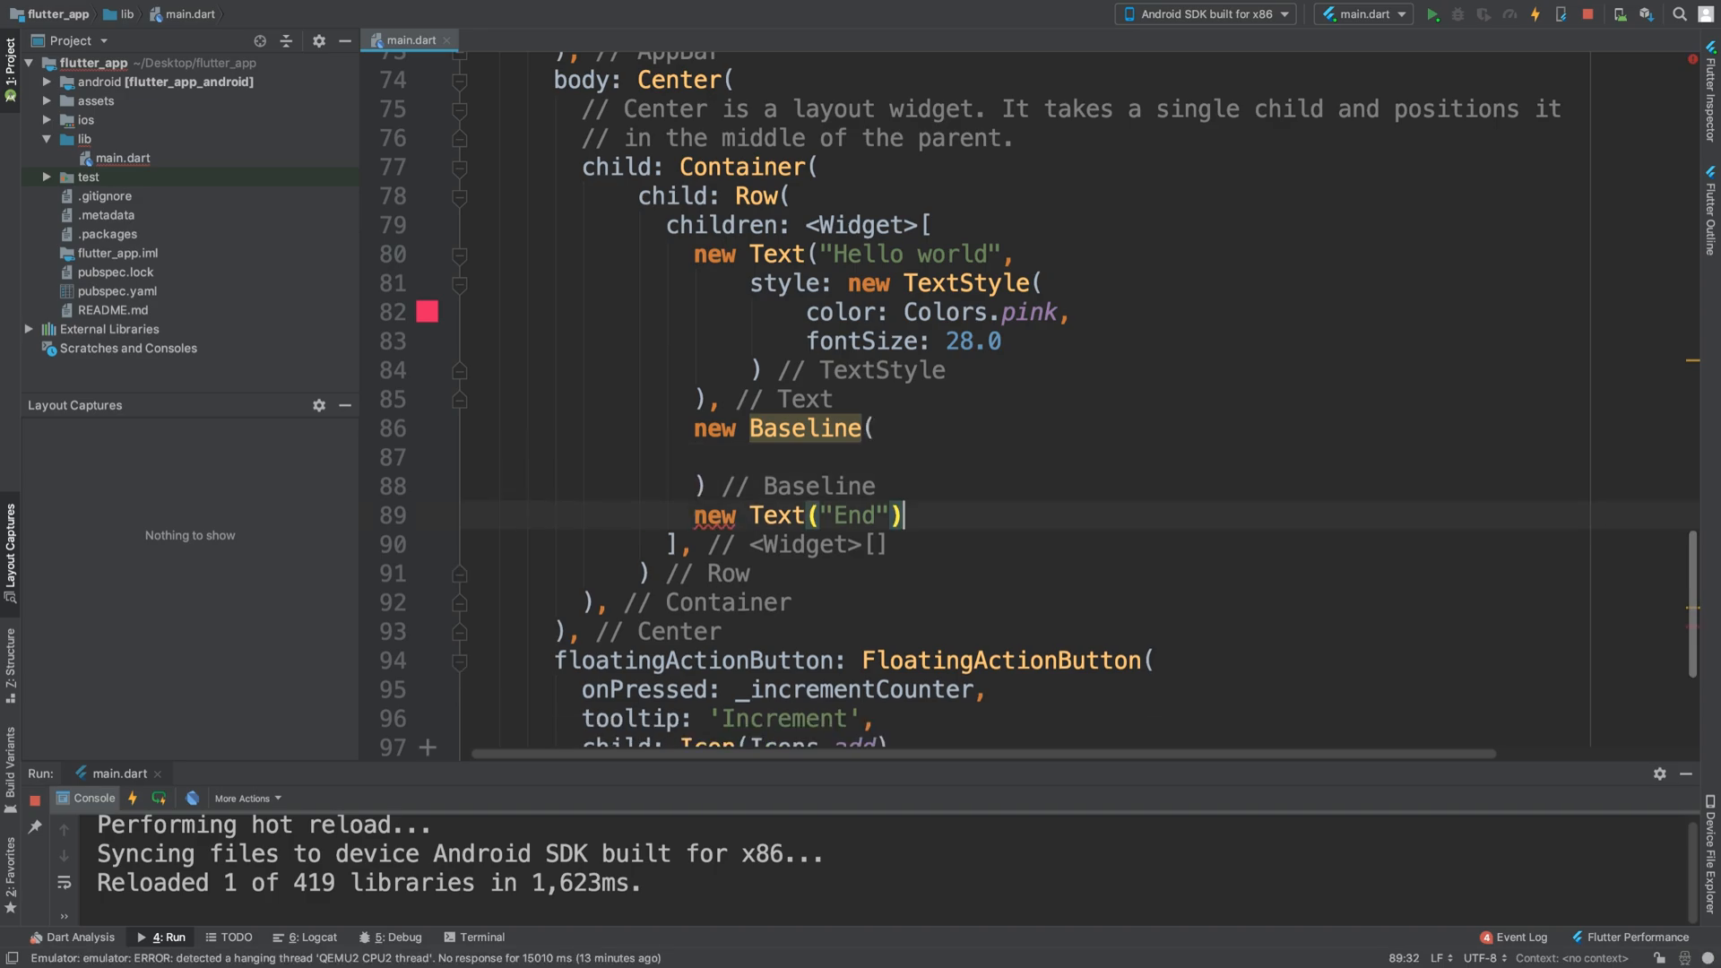
left_click(735, 458)
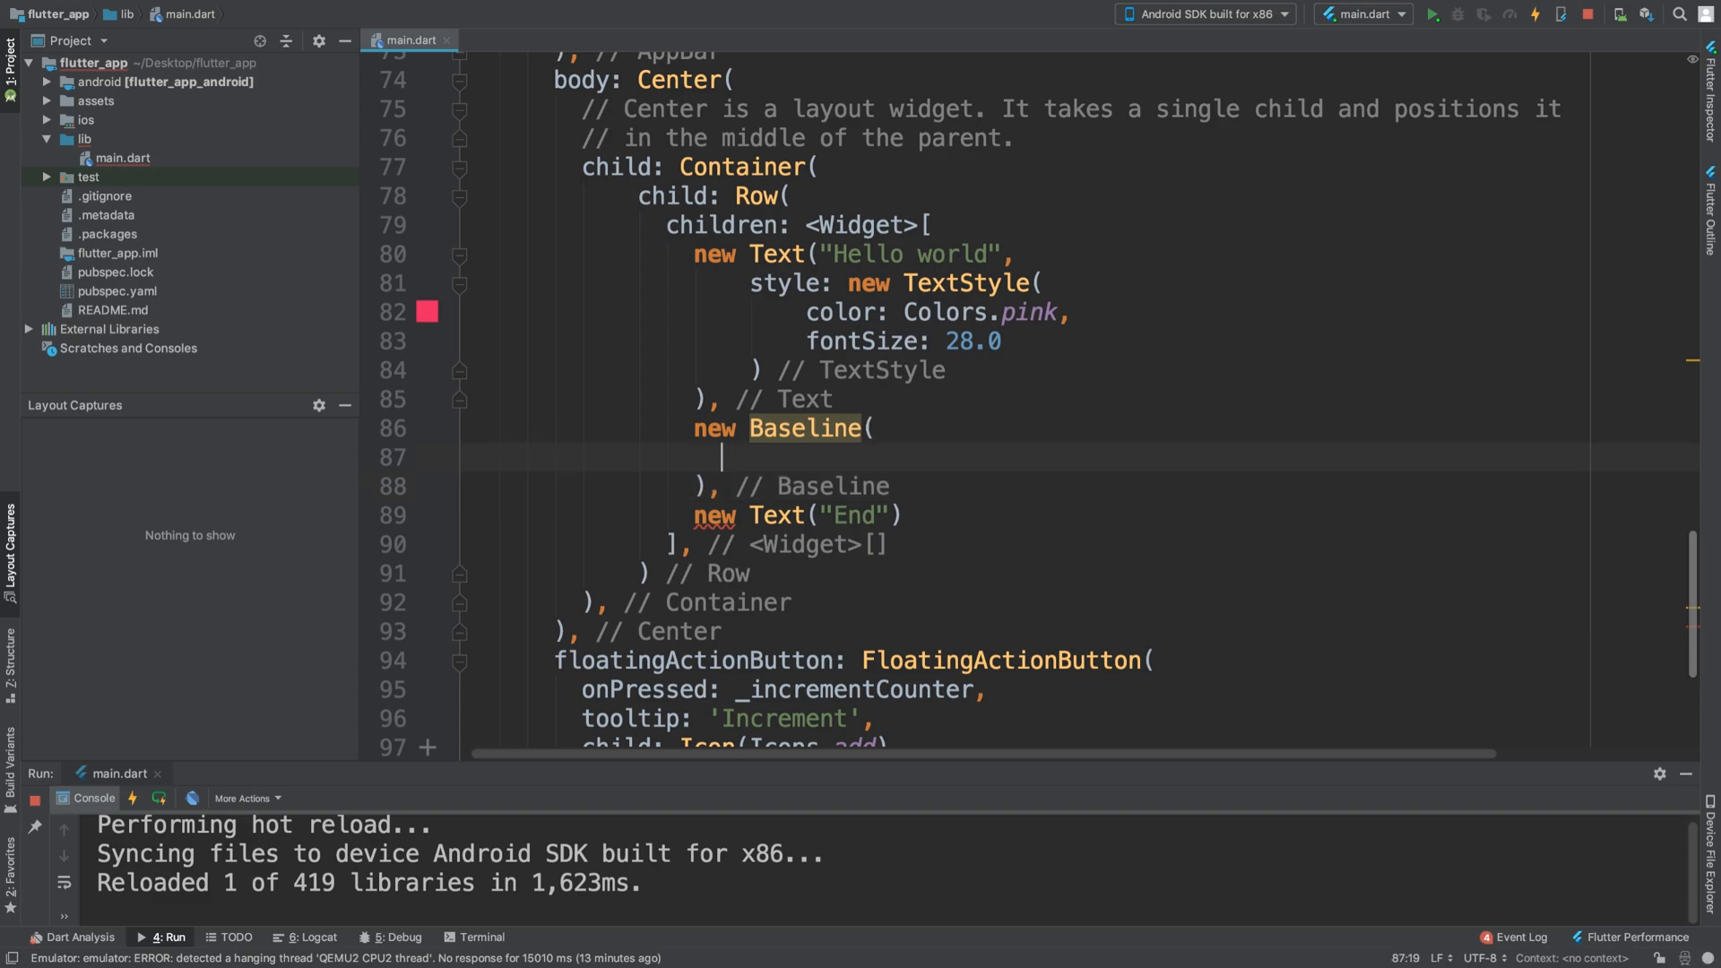
Write baseline: null, baselineType: null and child: new Text("WOW") inside the Baseline.
type("child: new Text(\"WOW\"),")
type("baseline: ,")
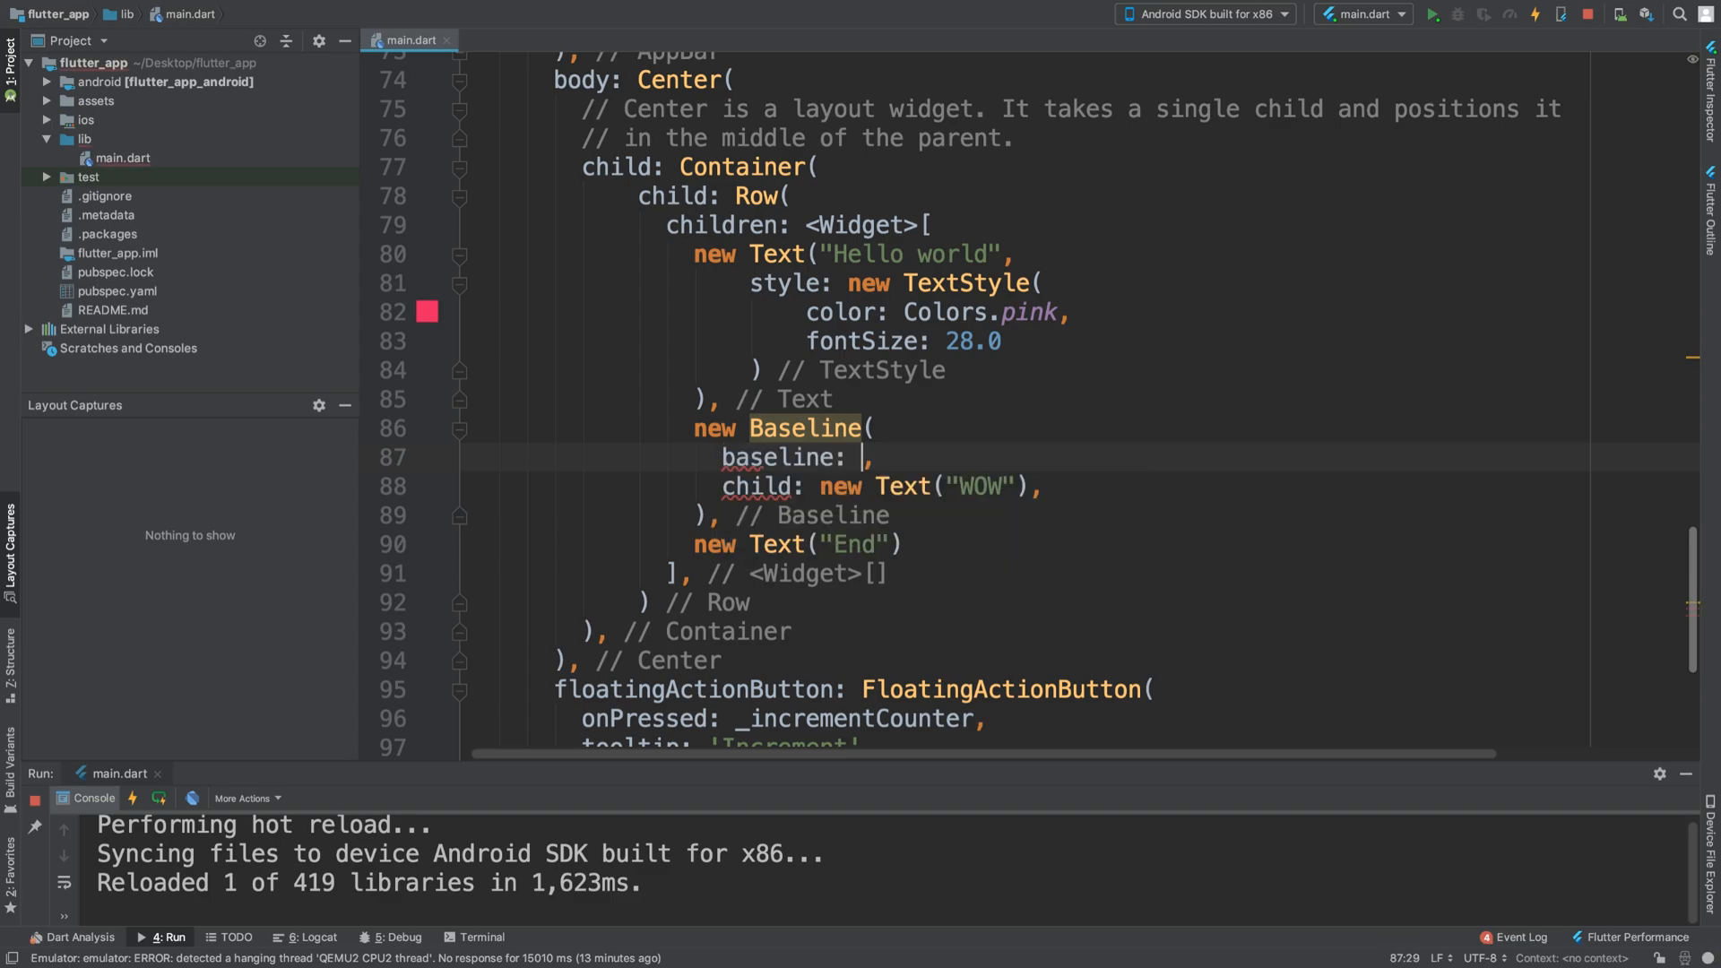
type("null")
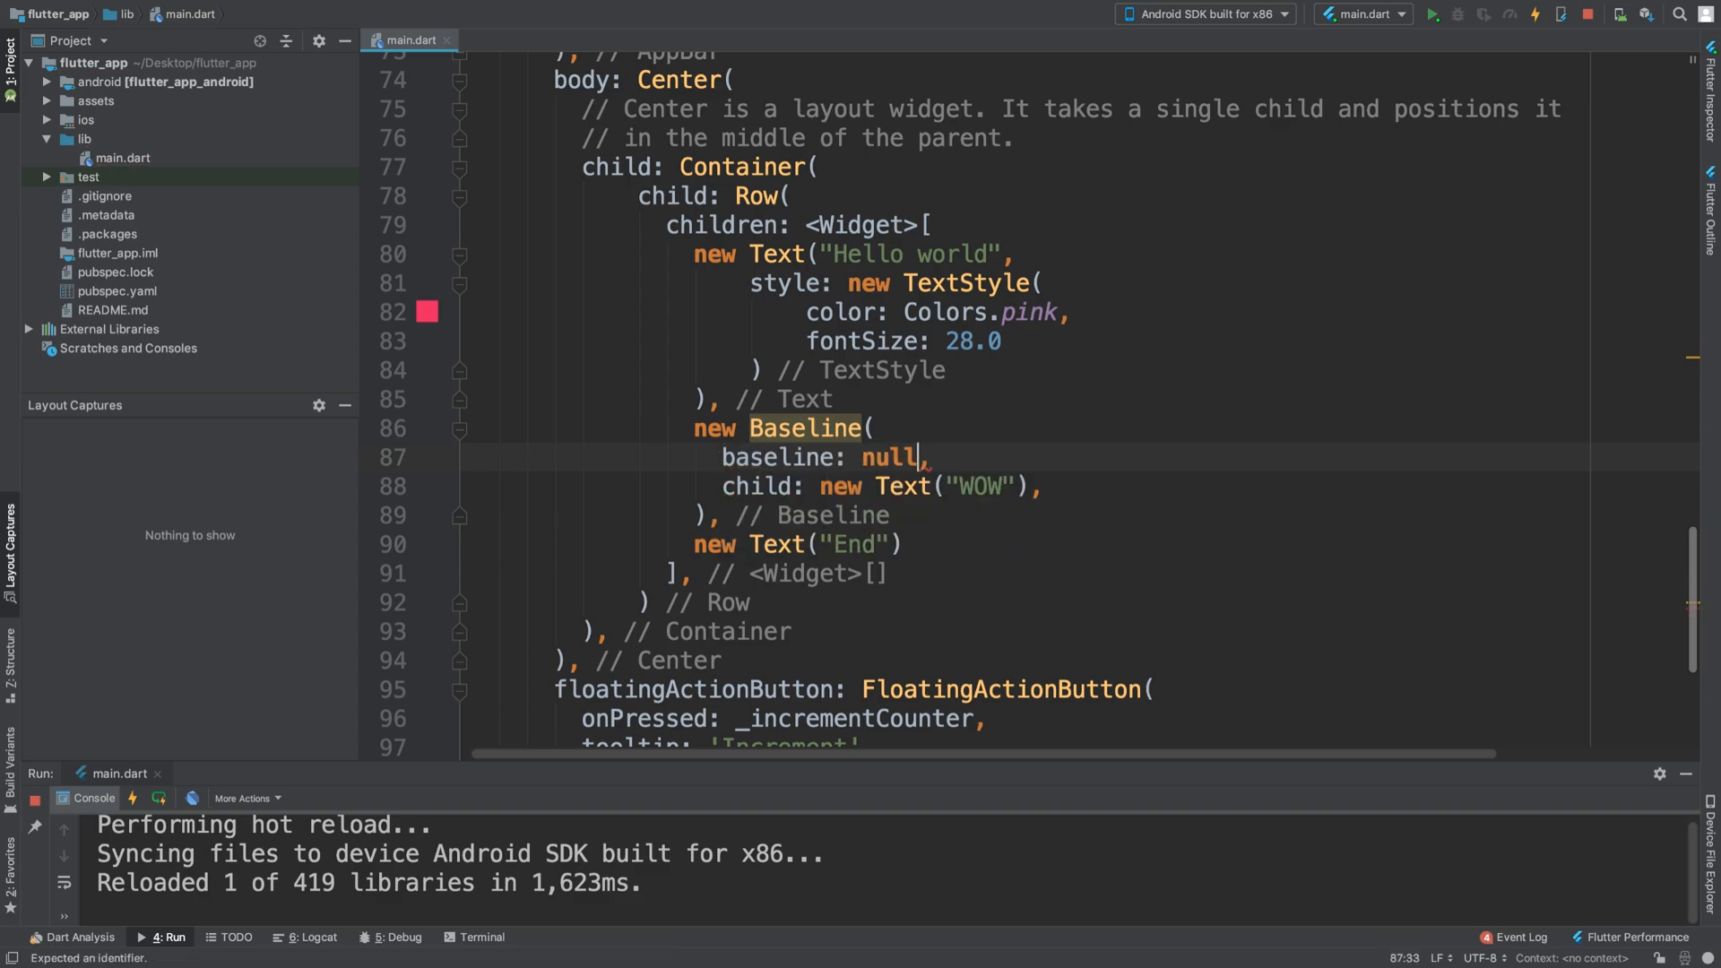
type("baselineType: ,")
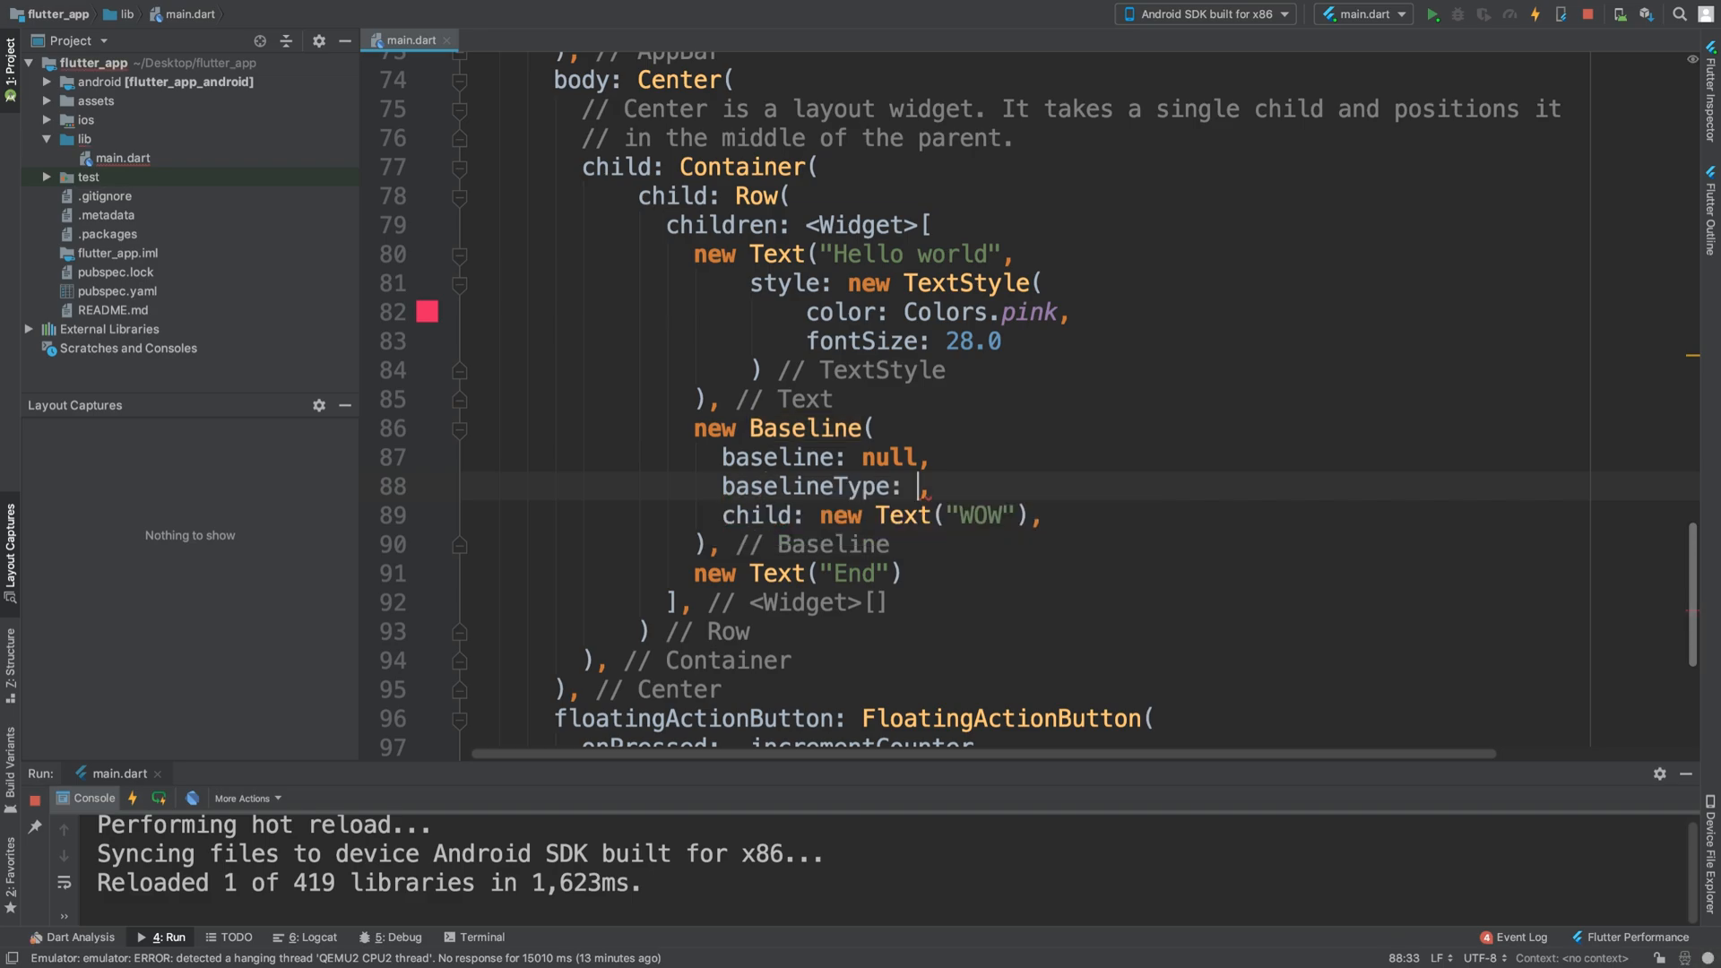
type("null,")
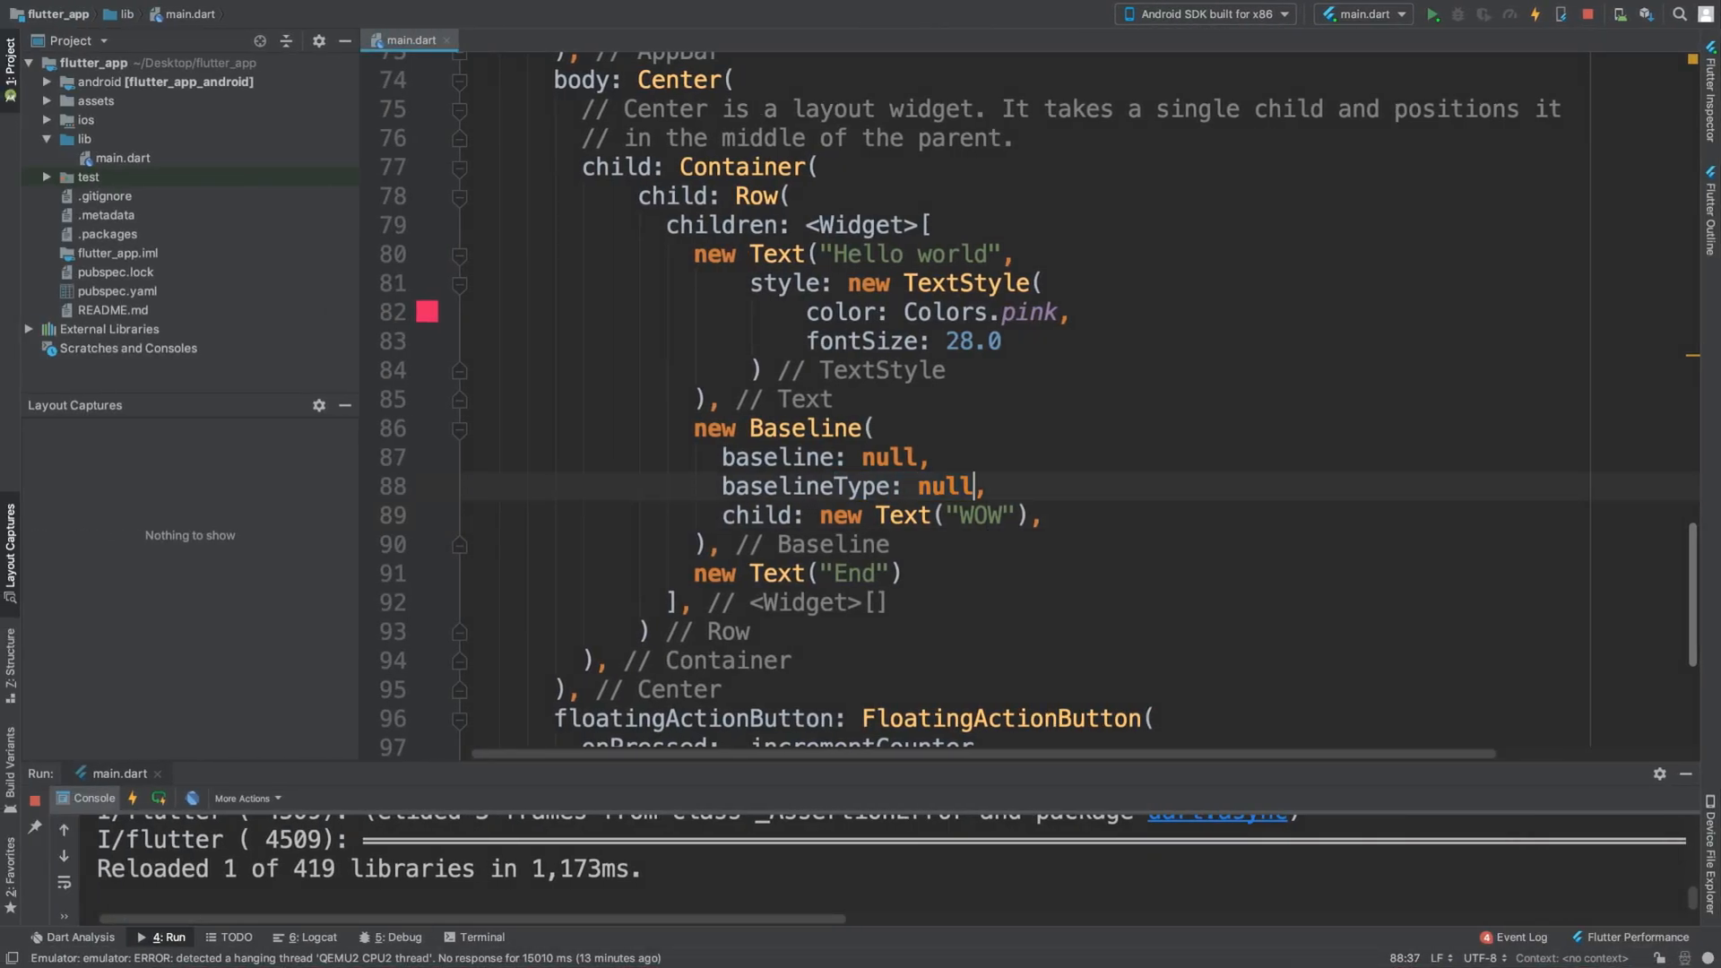
Make the baseline 0 and the baselineType TextBaseline.alphabetic instead of the null values.
type("0")
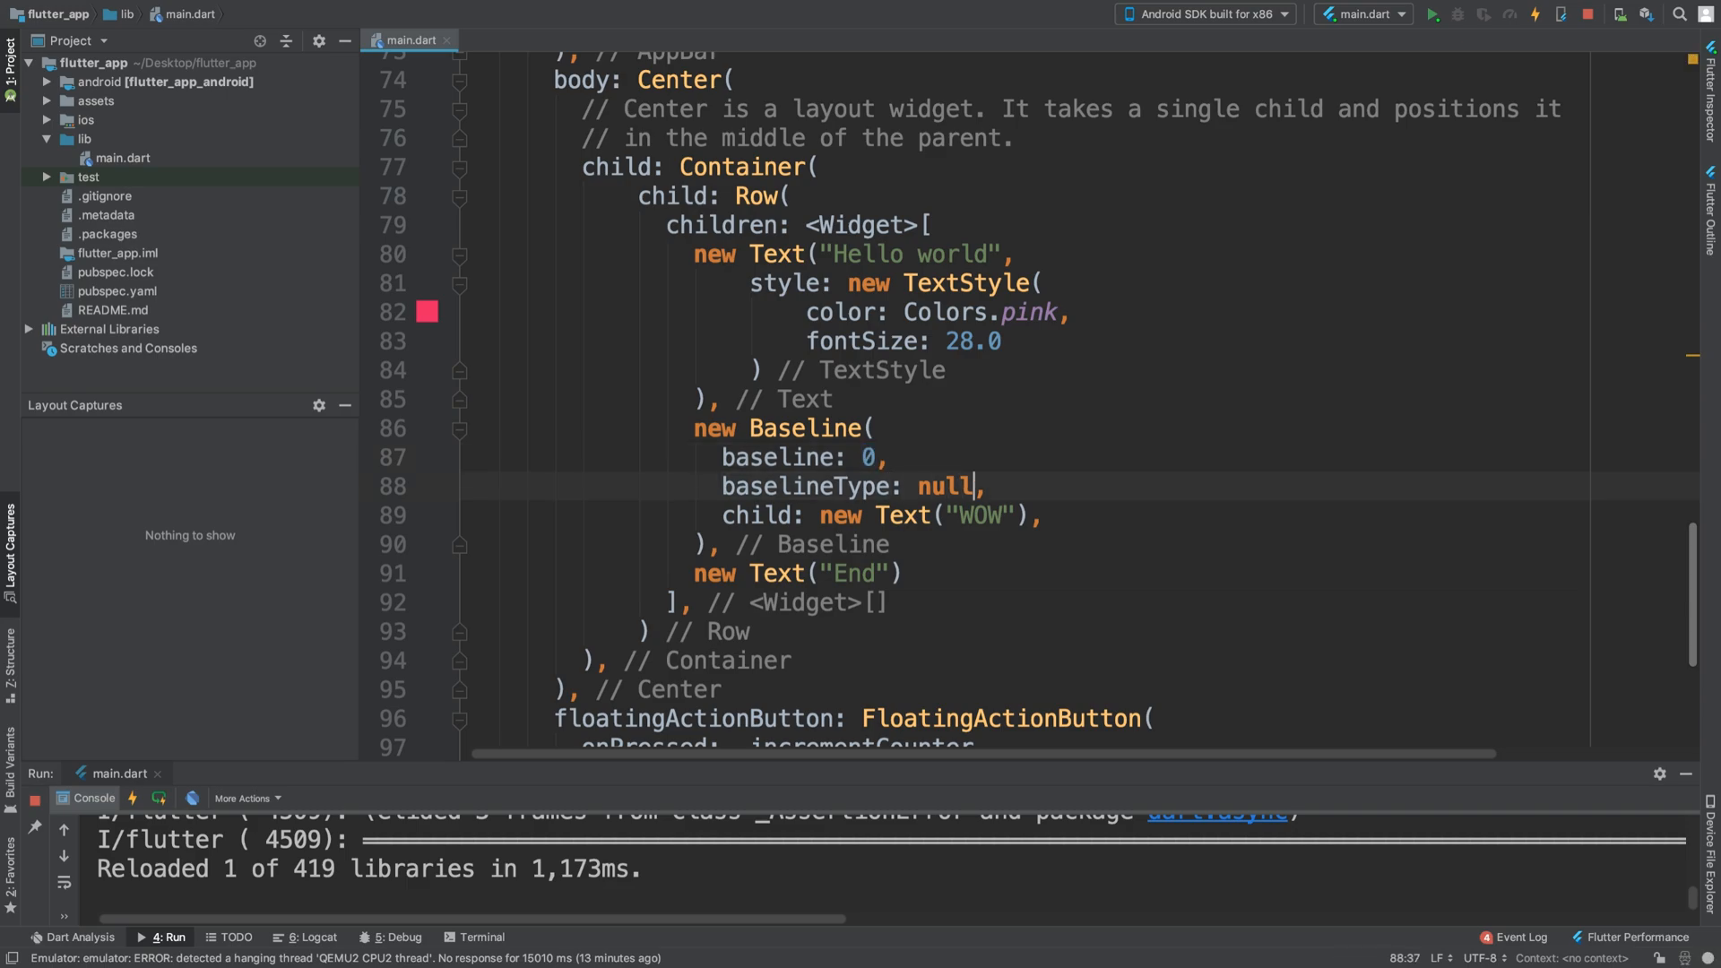
key("BackSpace")
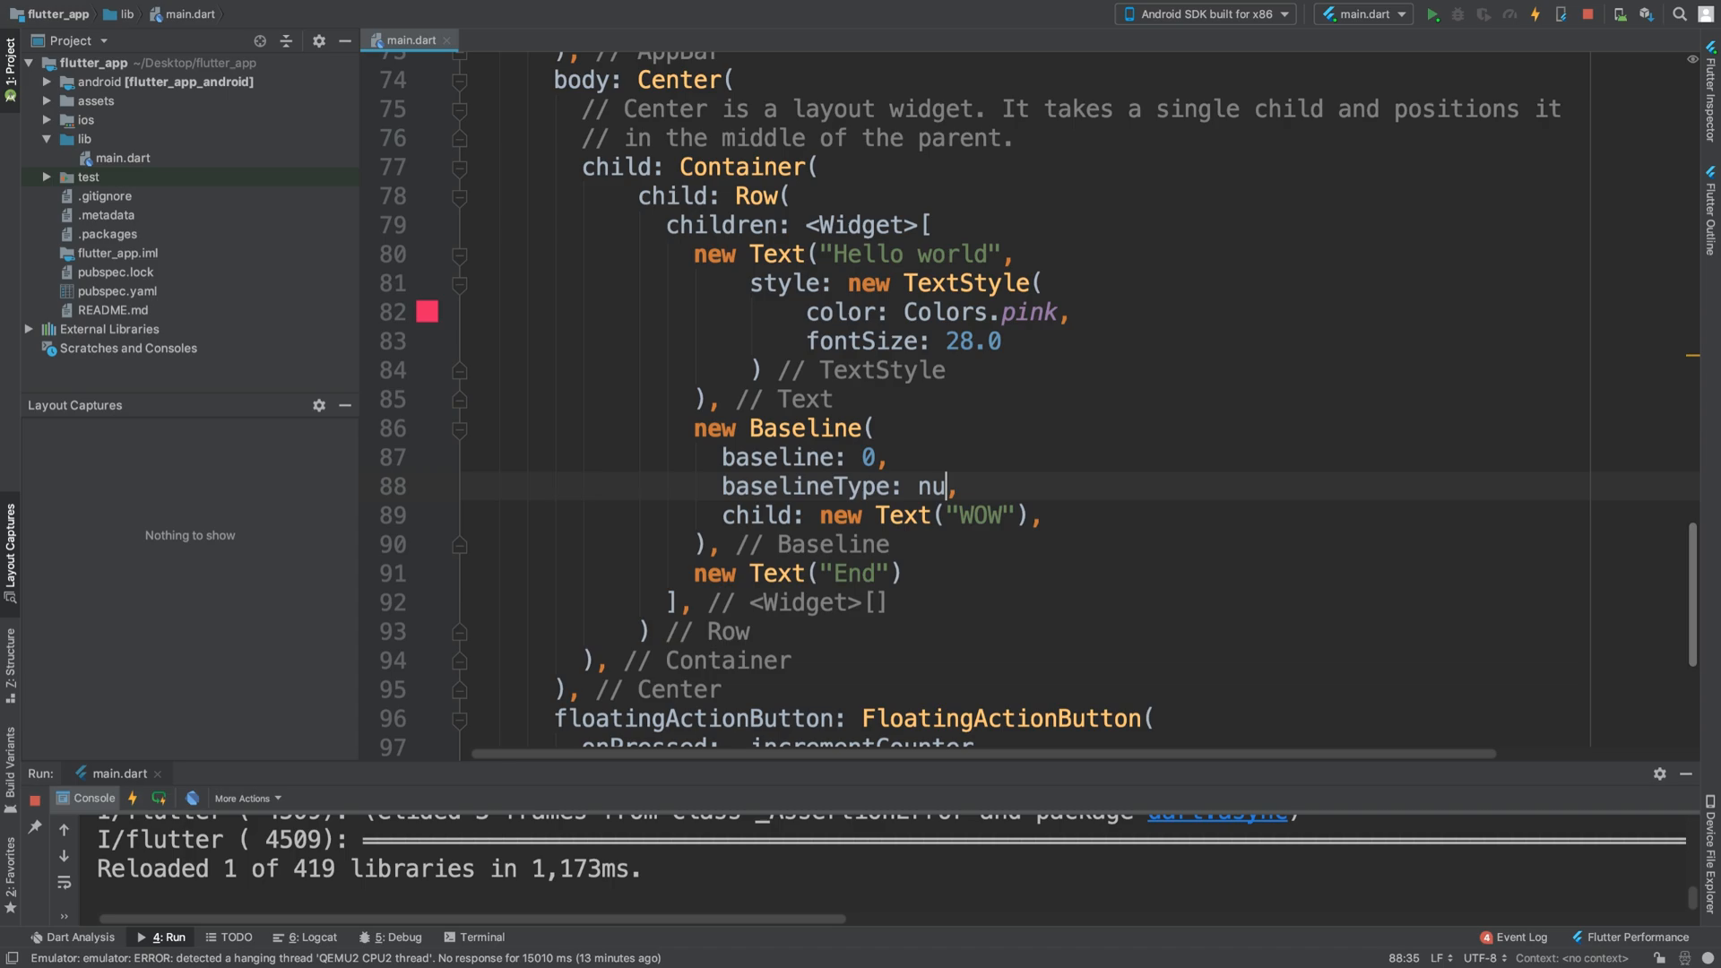
key("BackSpace")
type("TextBaseline.alphabetic")
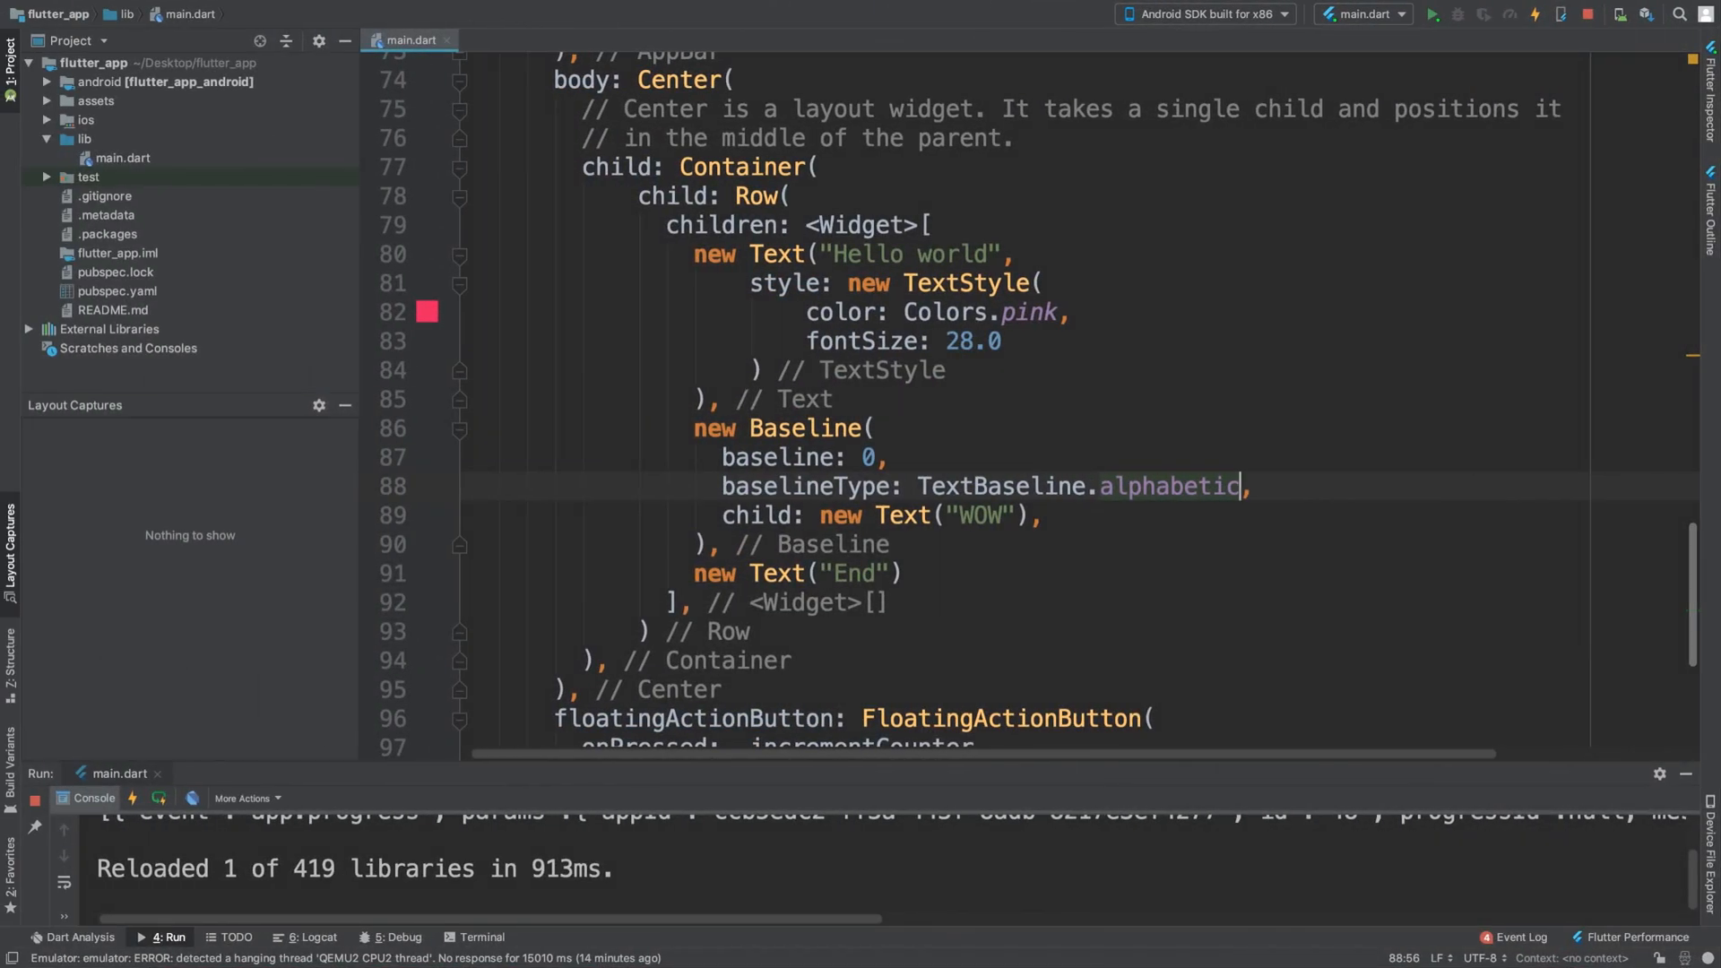
Edit the baseline value to -200 and hot reload the app.
type("100")
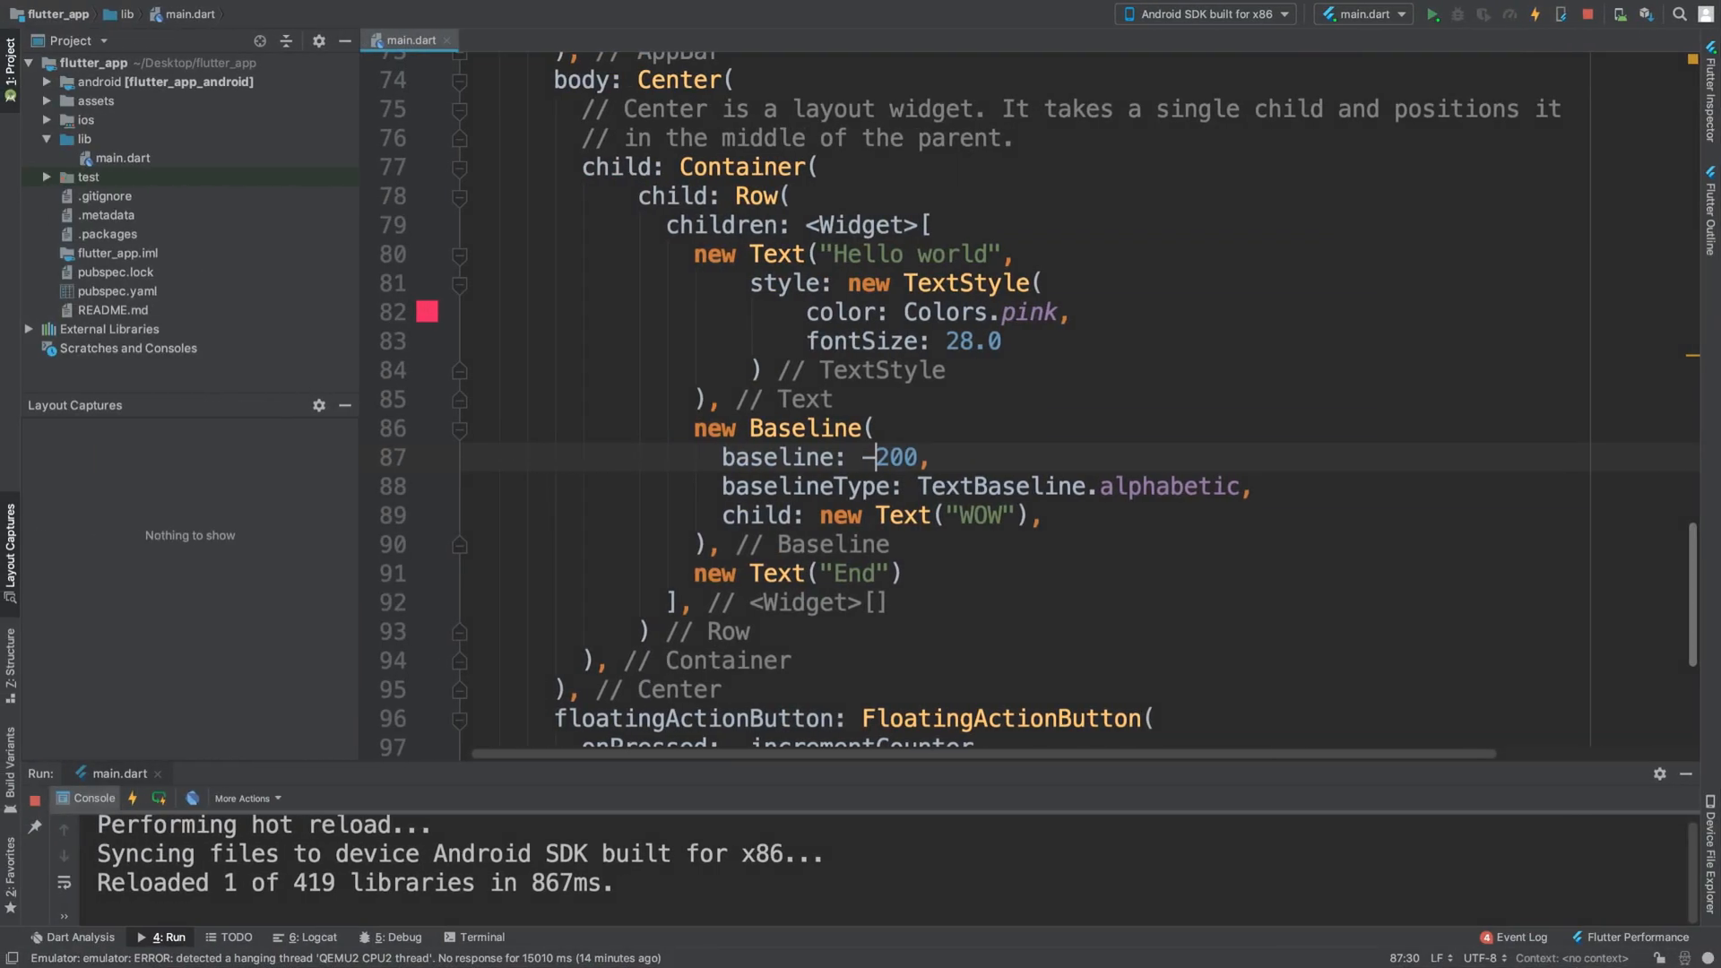
Change the child to Text("2") and the baseline to -10, then hot reload.
type("2")
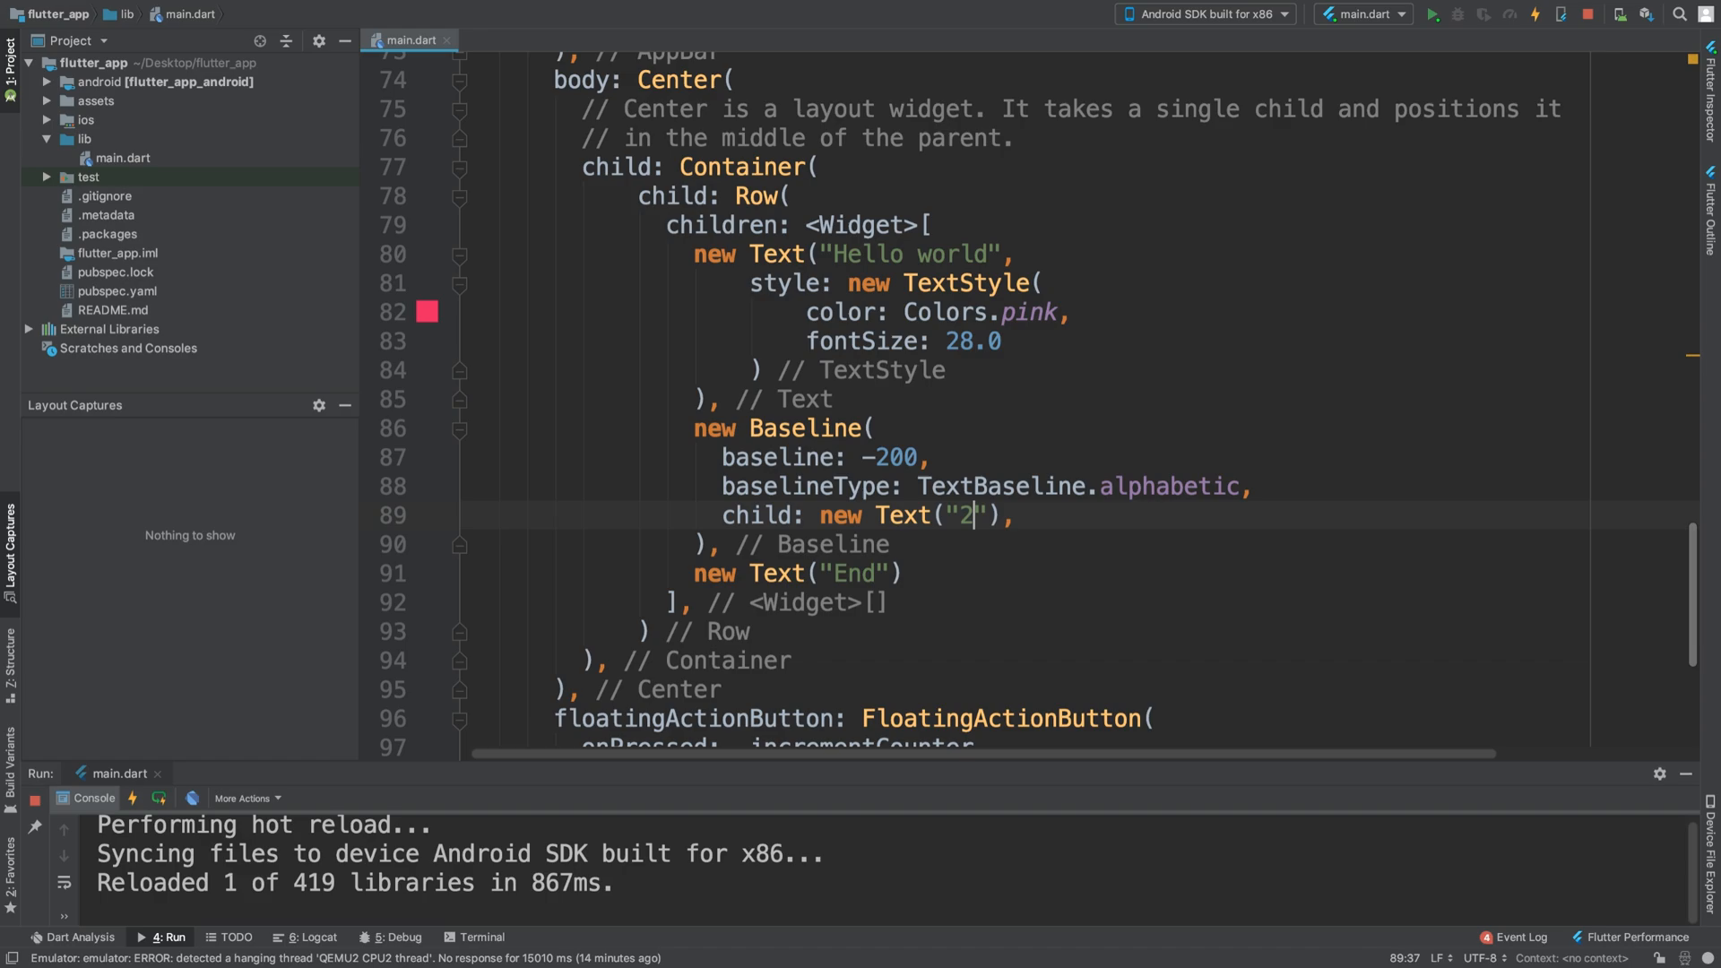
key("BackSpace")
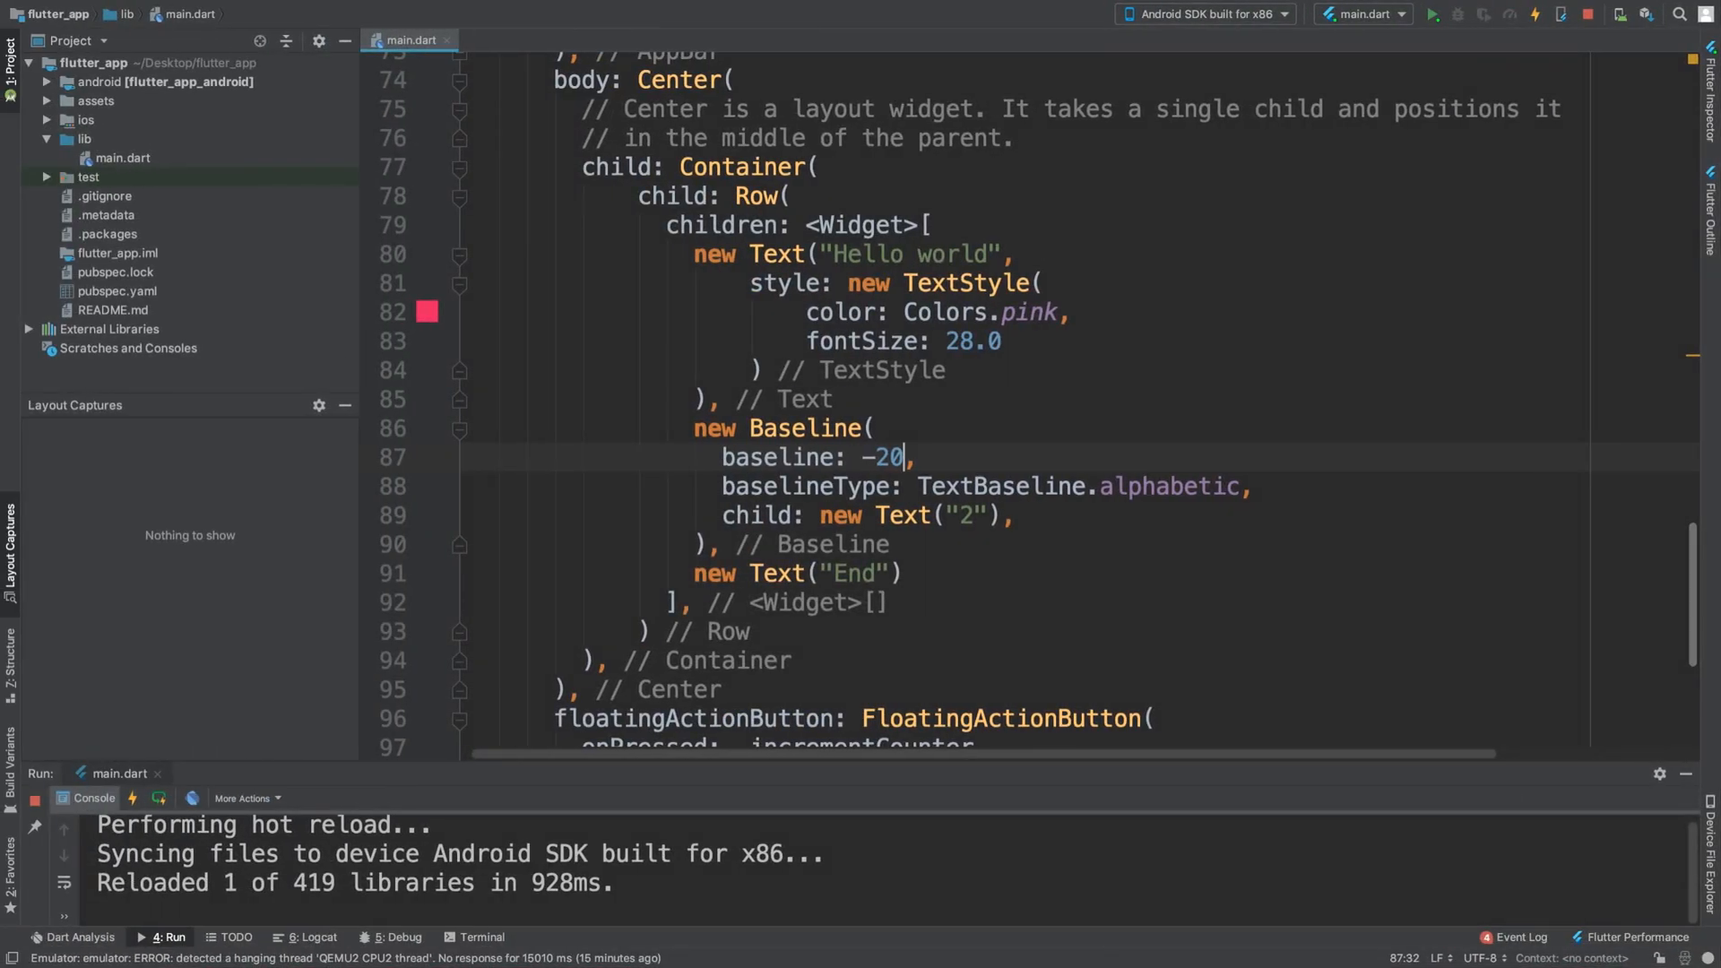
type("10")
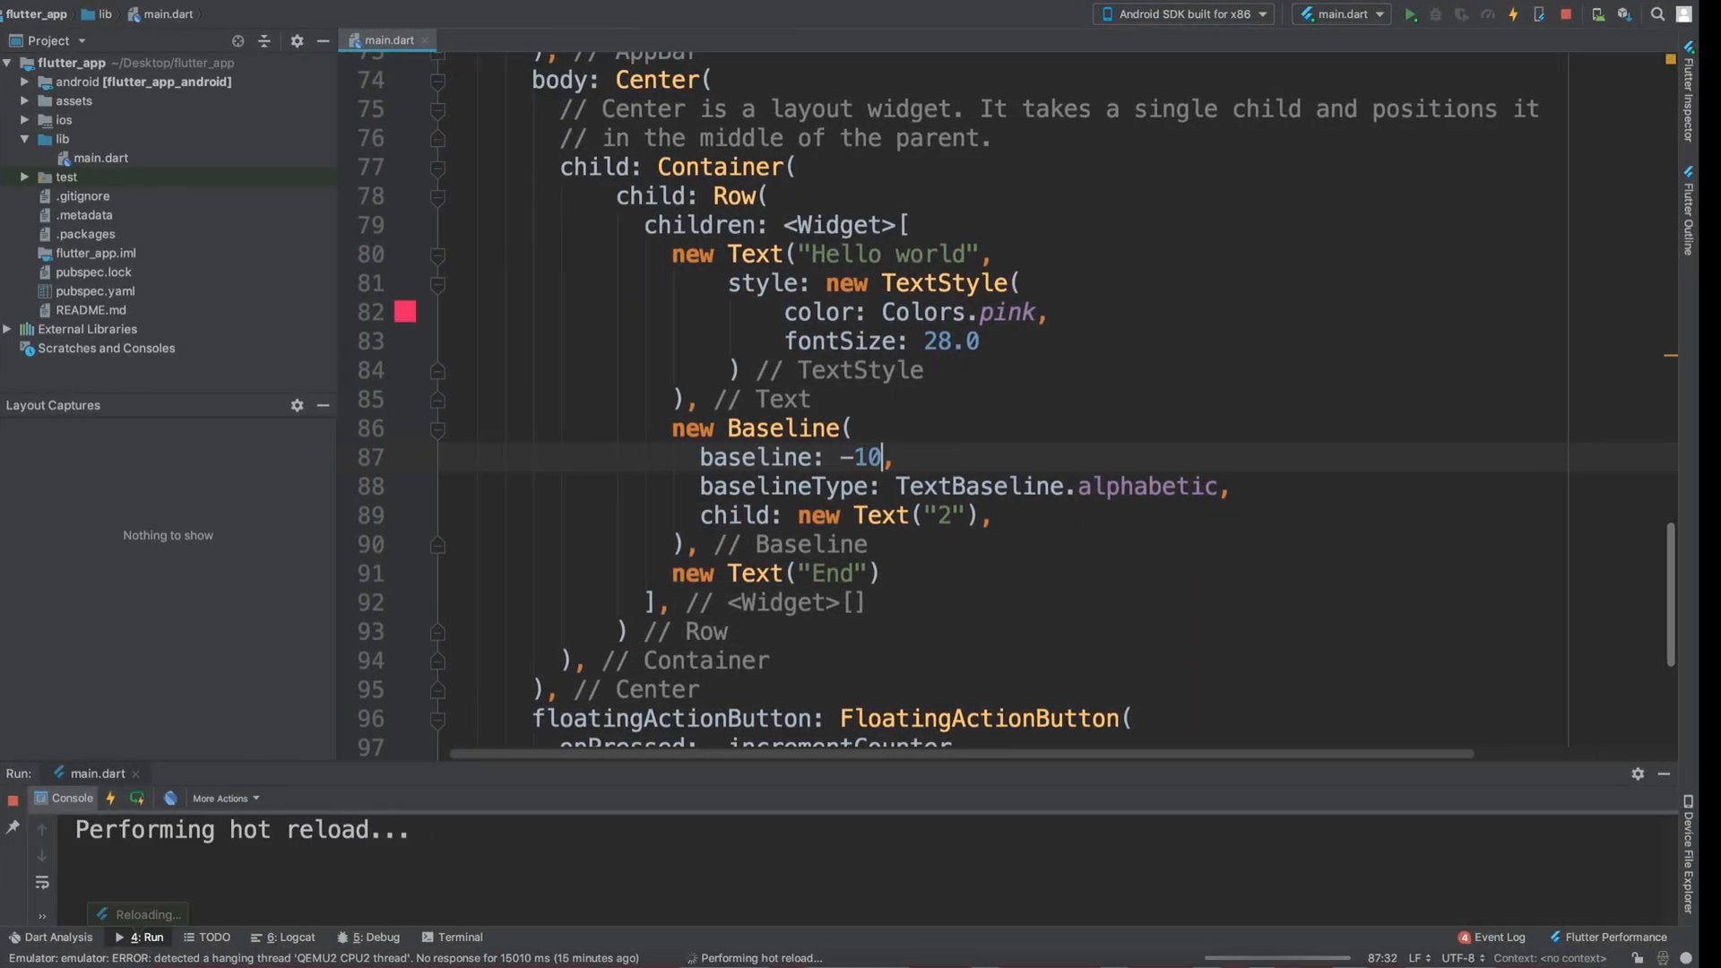